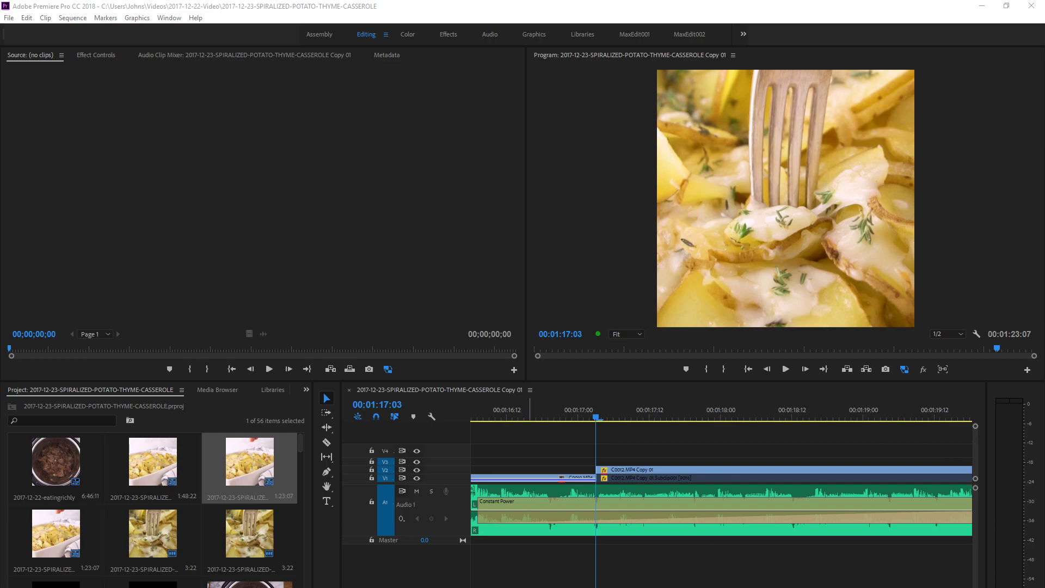
pyautogui.moveTo(508, 416)
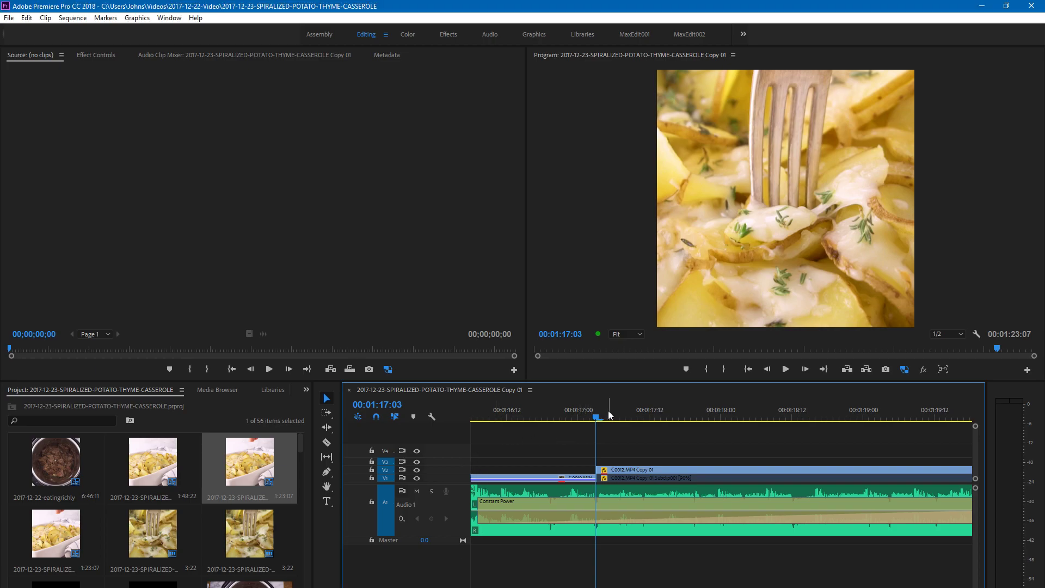
pyautogui.moveTo(647, 415)
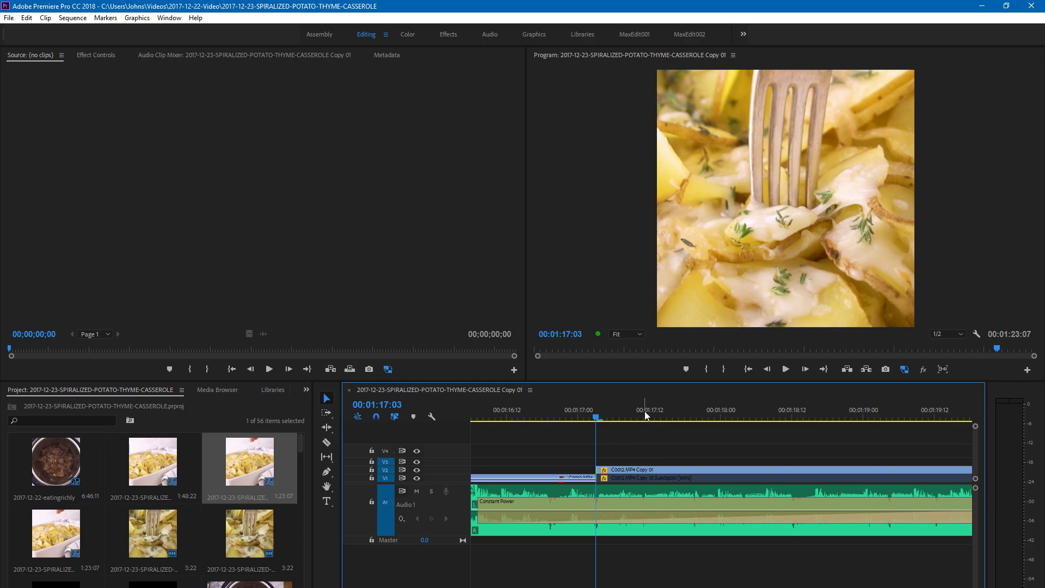
pyautogui.moveTo(603, 418)
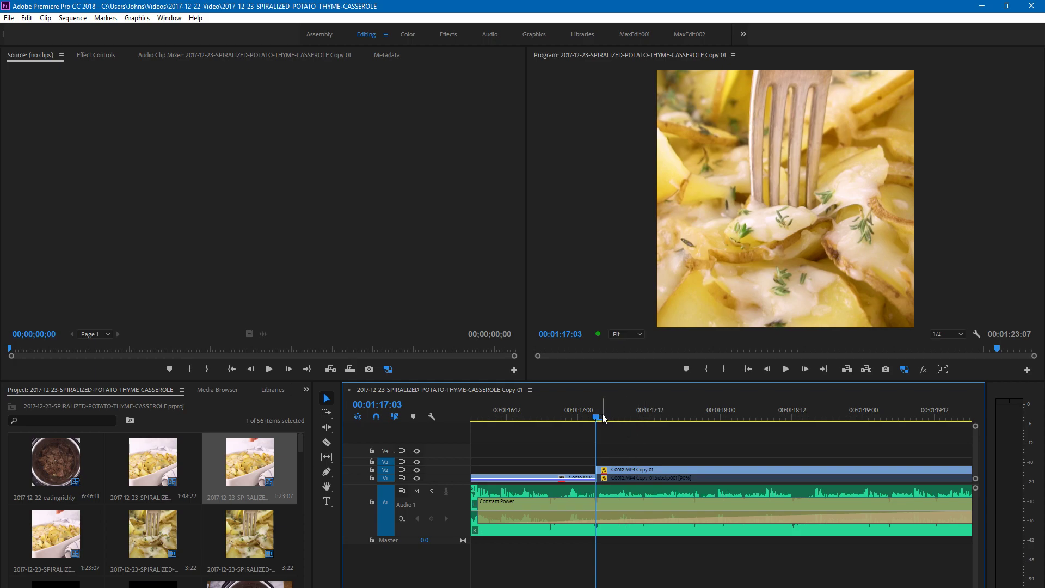
pyautogui.moveTo(638, 423)
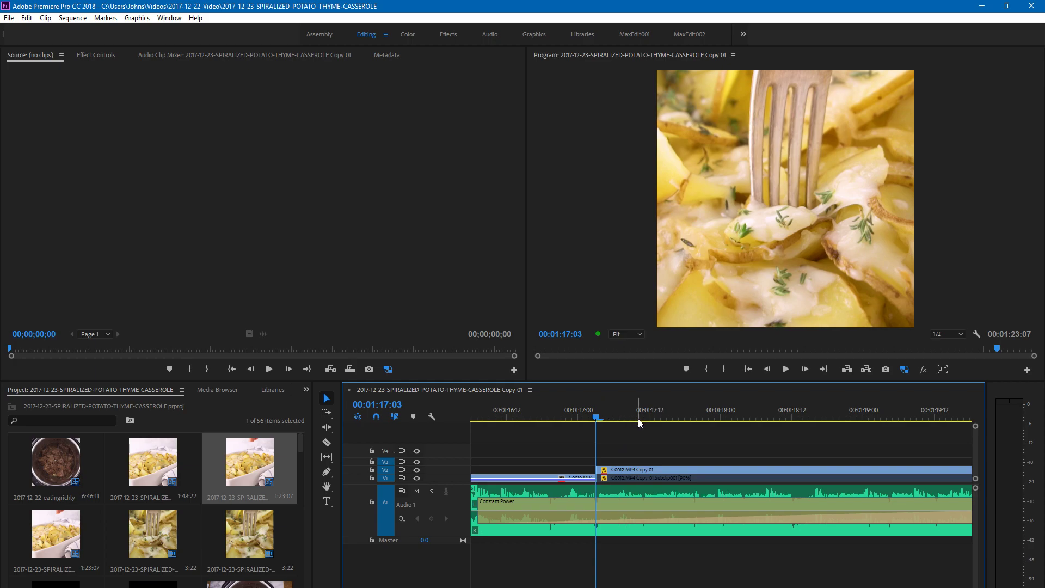
pyautogui.moveTo(711, 459)
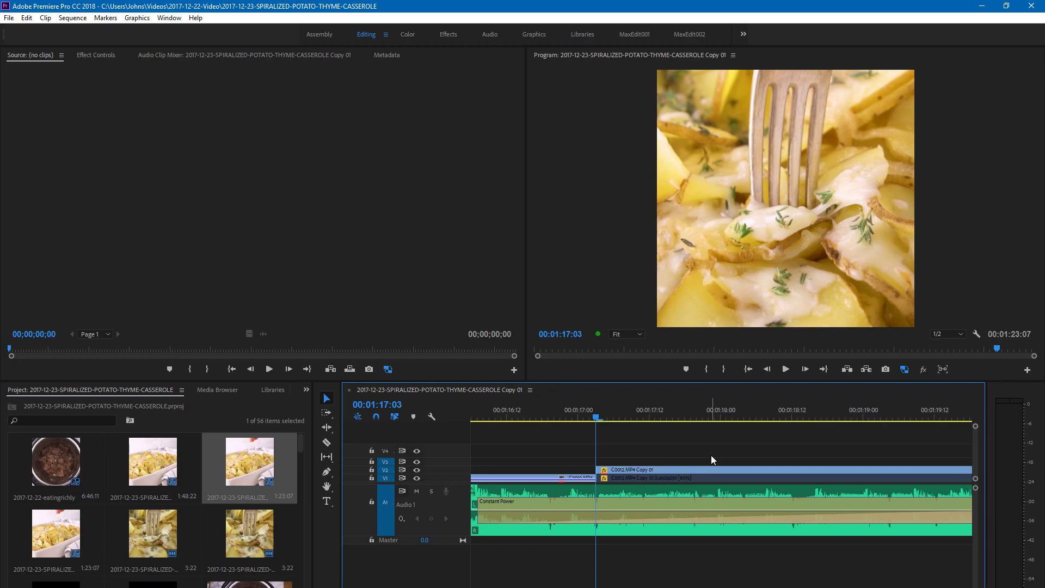
pyautogui.moveTo(596, 414)
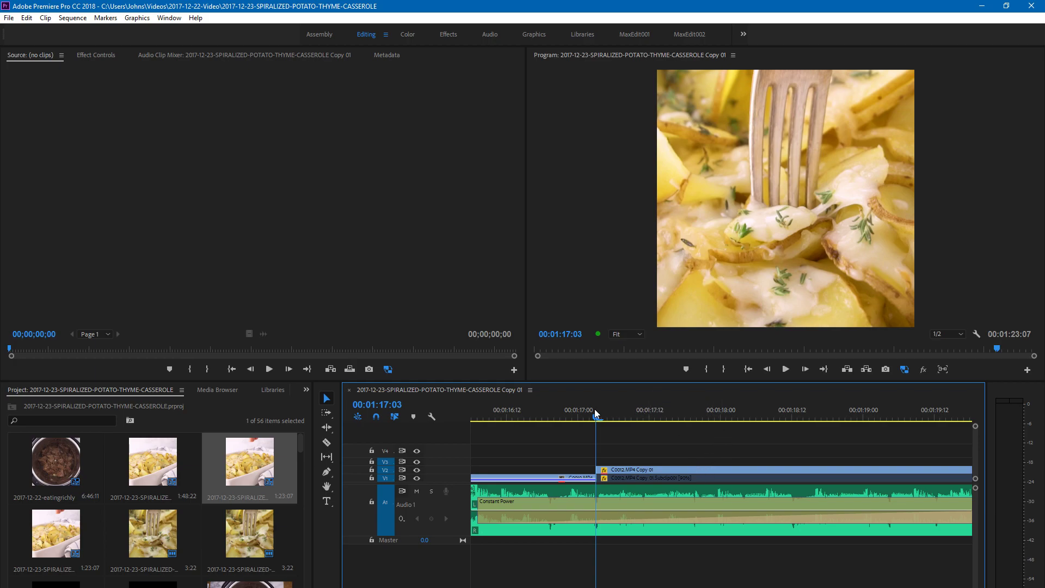
# Review the slow-motion section and the full sequence, returning the playhead to the slow-motion clip.
pyautogui.click(768, 418)
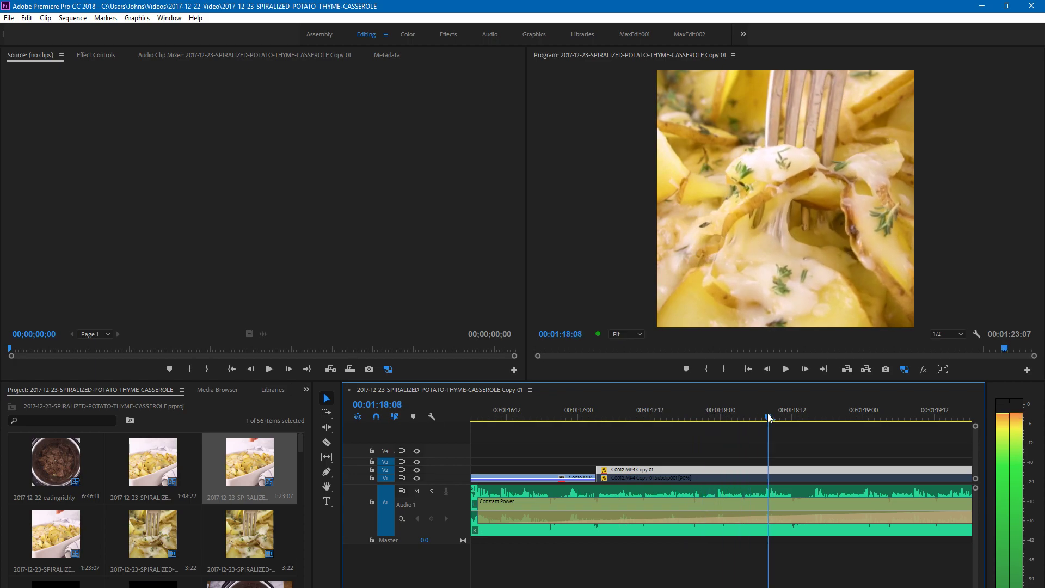
pyautogui.moveTo(767, 418); pyautogui.dragTo(887, 430)
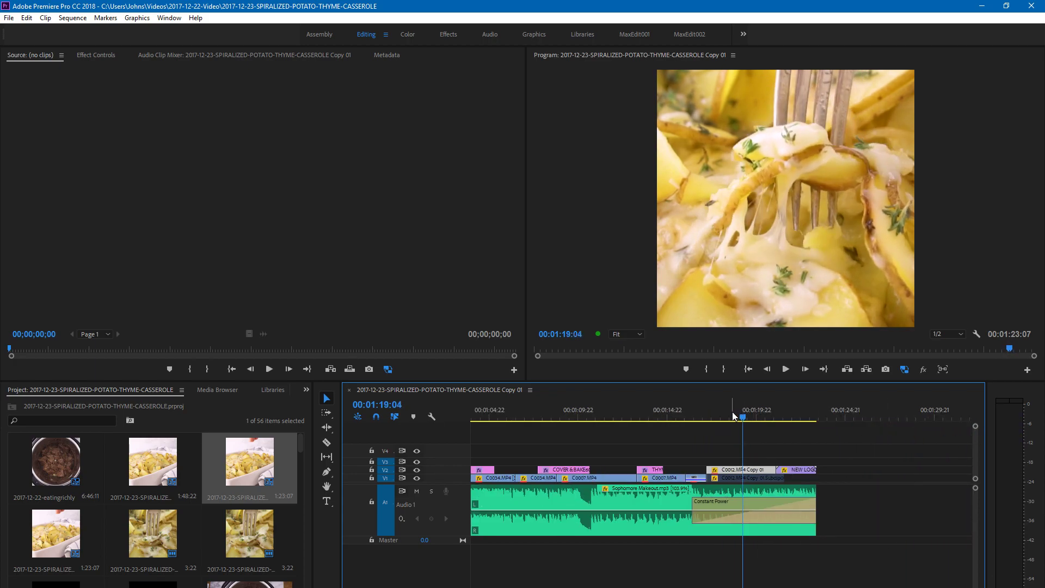
pyautogui.click(782, 418)
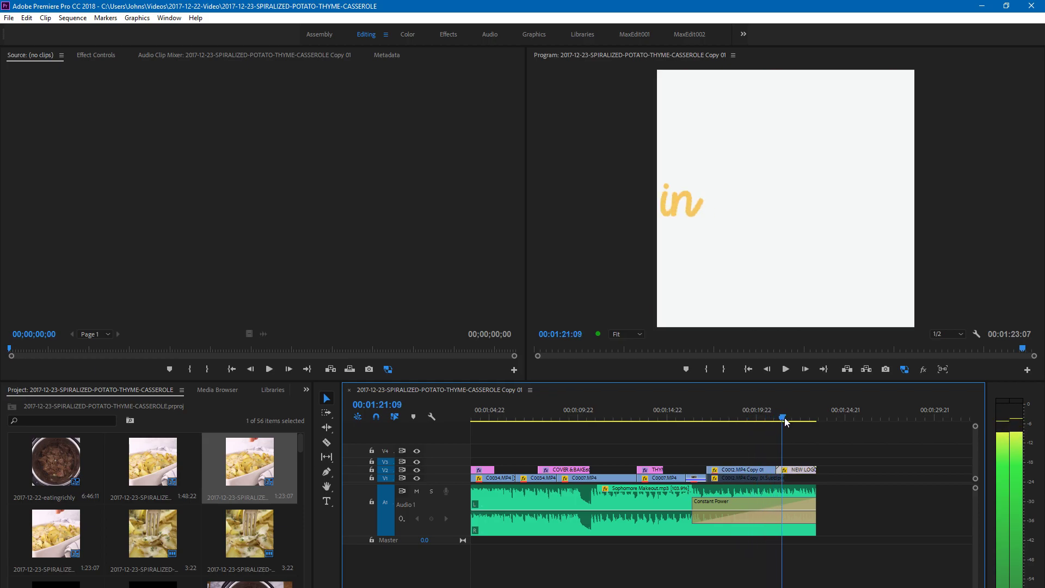
pyautogui.click(725, 418)
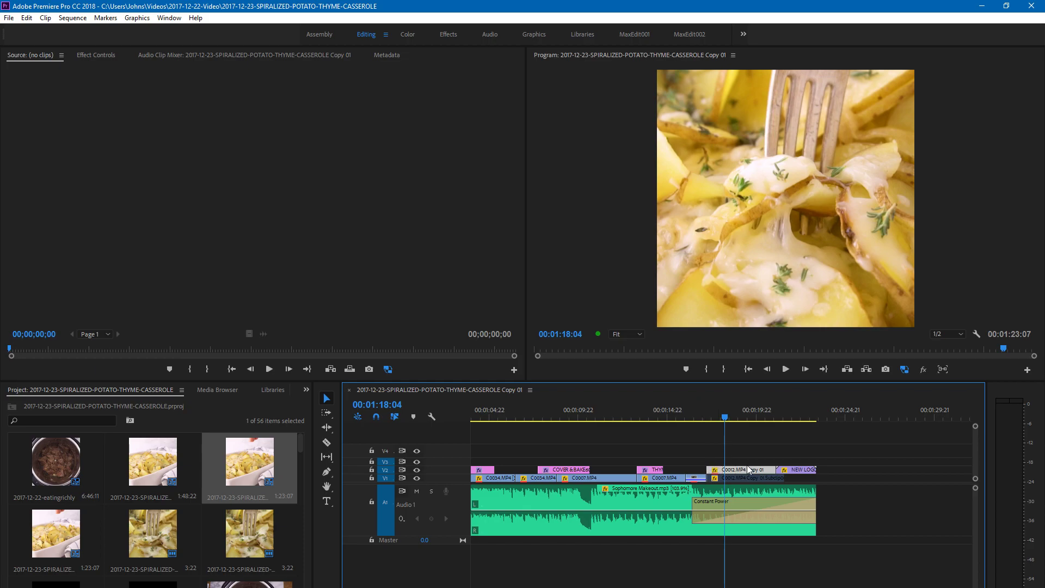
# Duplicate the sequence as Copy 03 and close the original Copy 01 timeline.
pyautogui.click(530, 390)
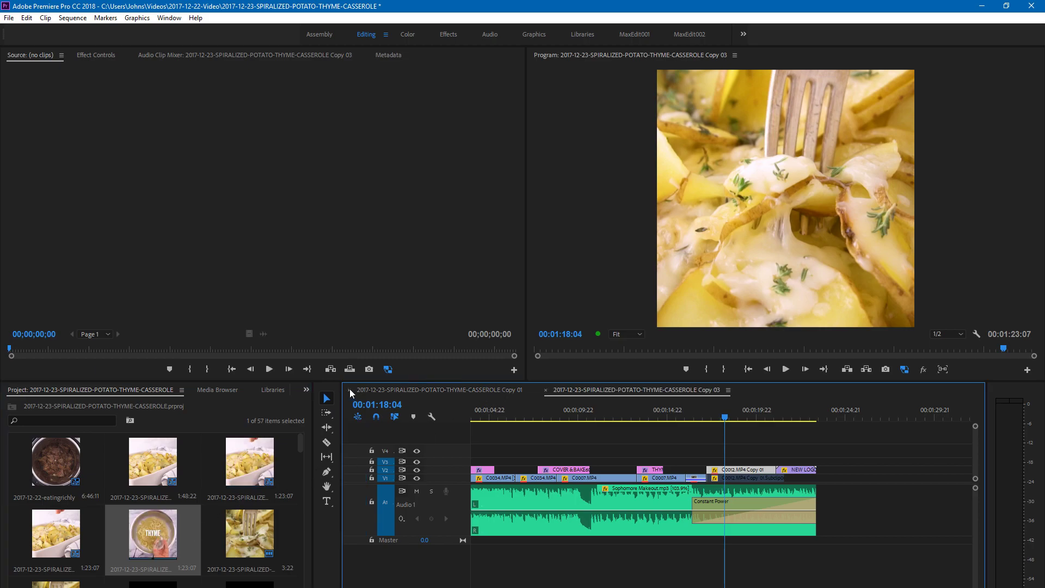
pyautogui.click(545, 389)
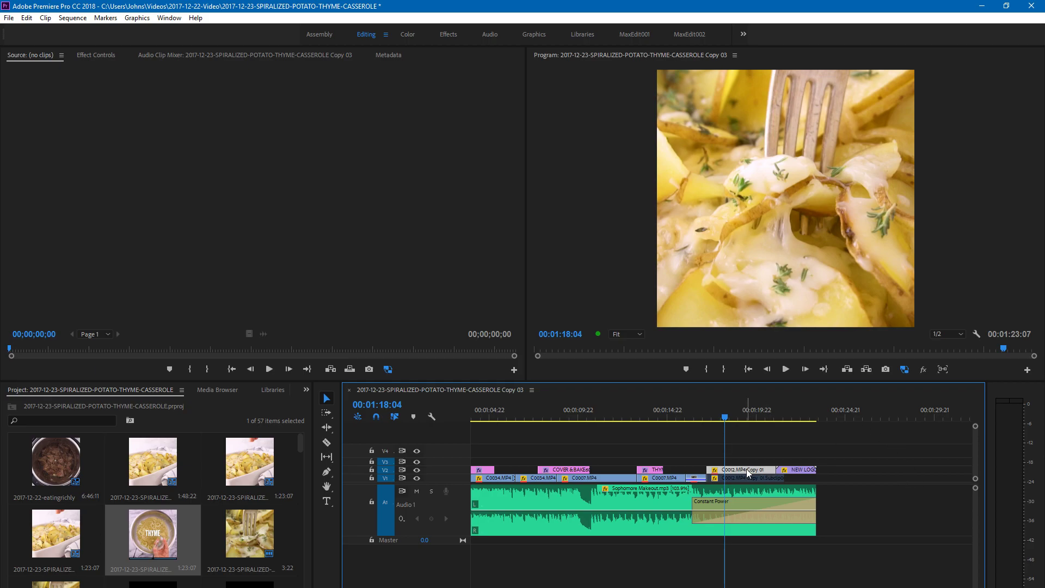
# Replace the slow-motion clip on V2 with an After Effects composition.
pyautogui.rightClick(748, 474)
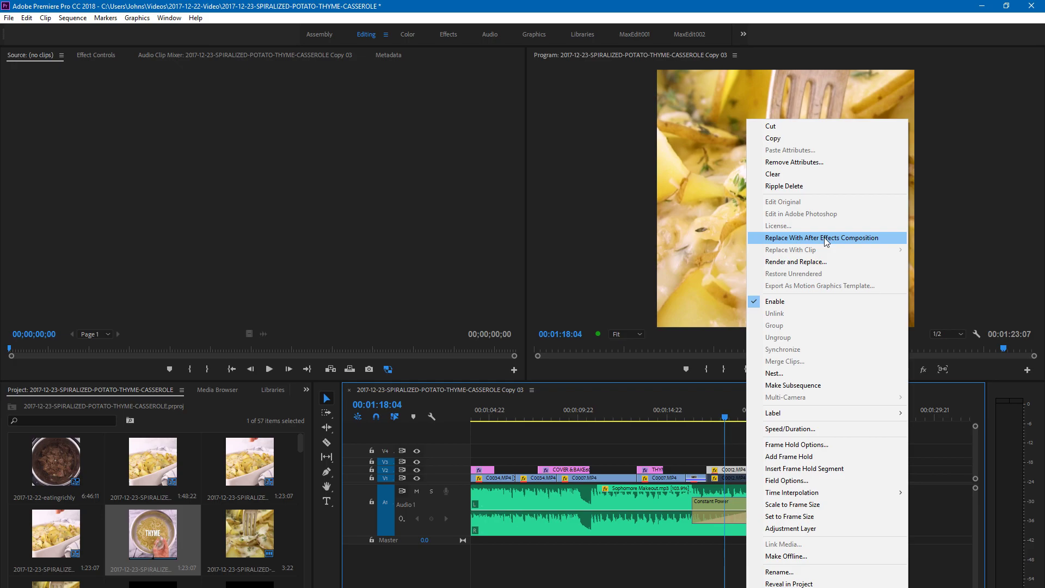
pyautogui.click(822, 238)
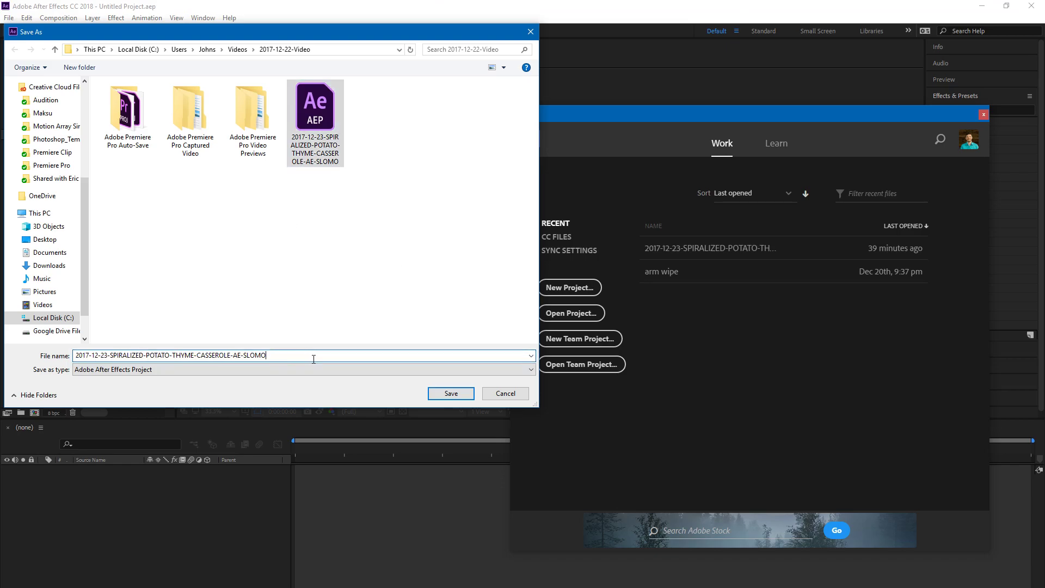
# Save the linked project as …AE-SLOMO2 in the 2017-12-22-Video folder.
pyautogui.write('2')
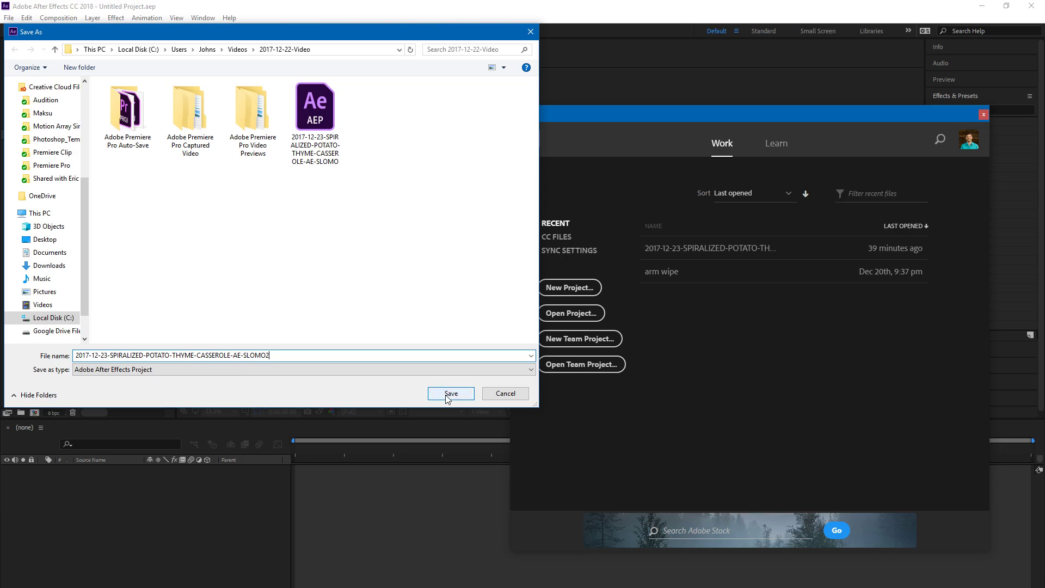
pyautogui.click(451, 393)
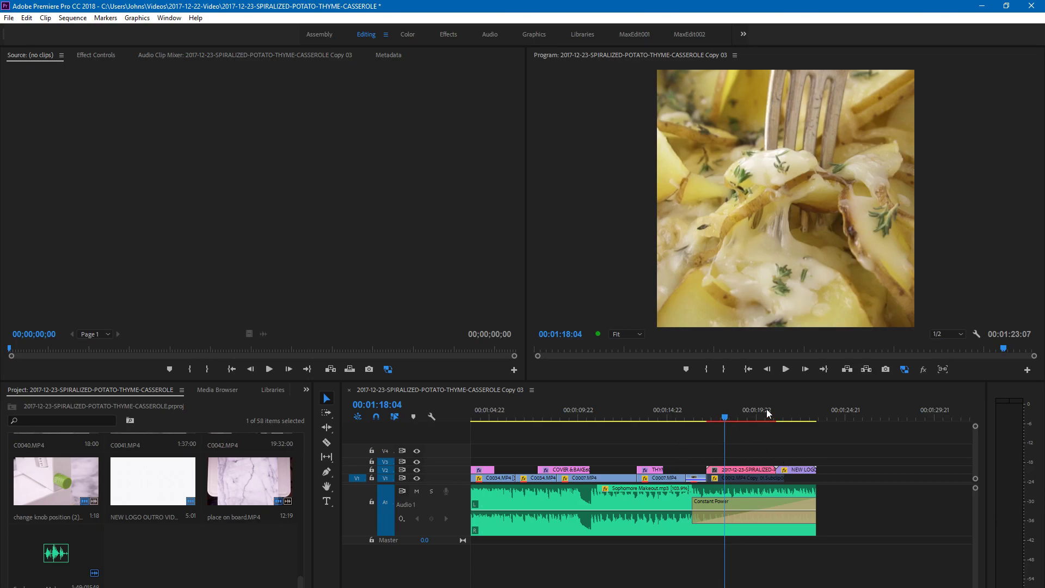
pyautogui.moveTo(736, 450)
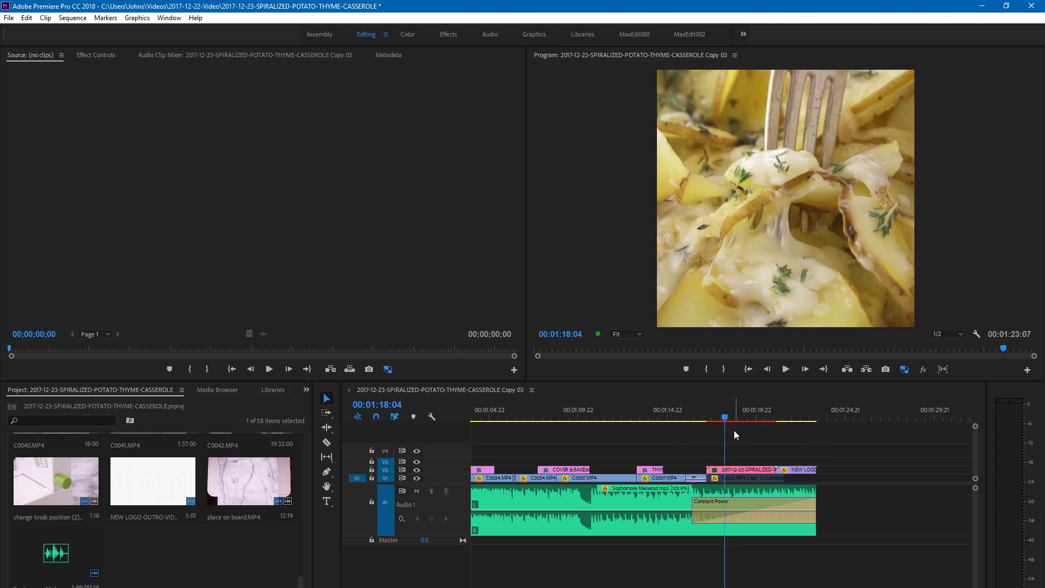
pyautogui.moveTo(725, 545)
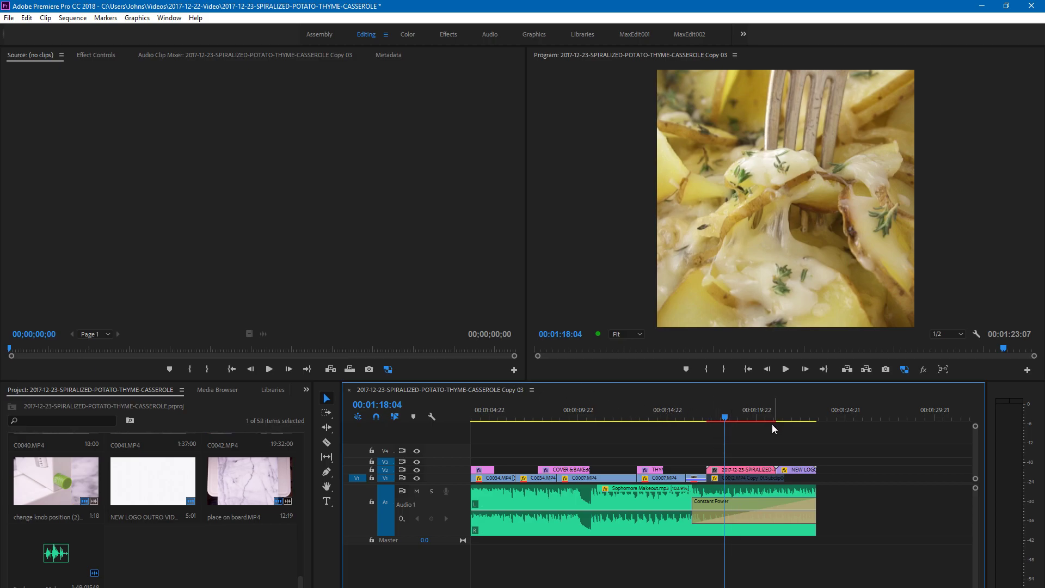
# Select the V2 clip, now the dynamically linked After Effects composition.
pyautogui.click(699, 418)
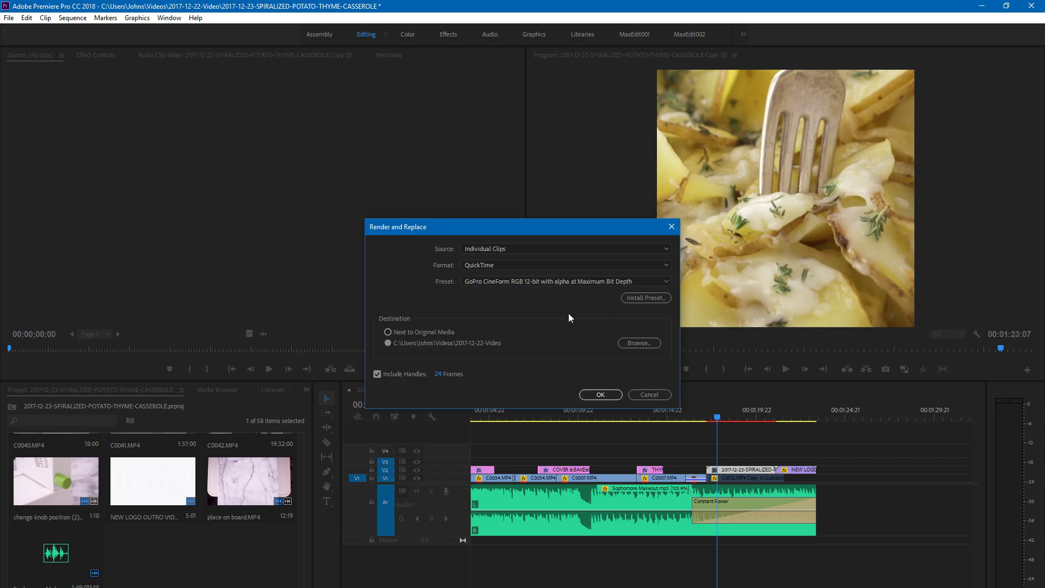
# Show the Render and Replace source options, Sequence or Individual Clips.
pyautogui.click(566, 249)
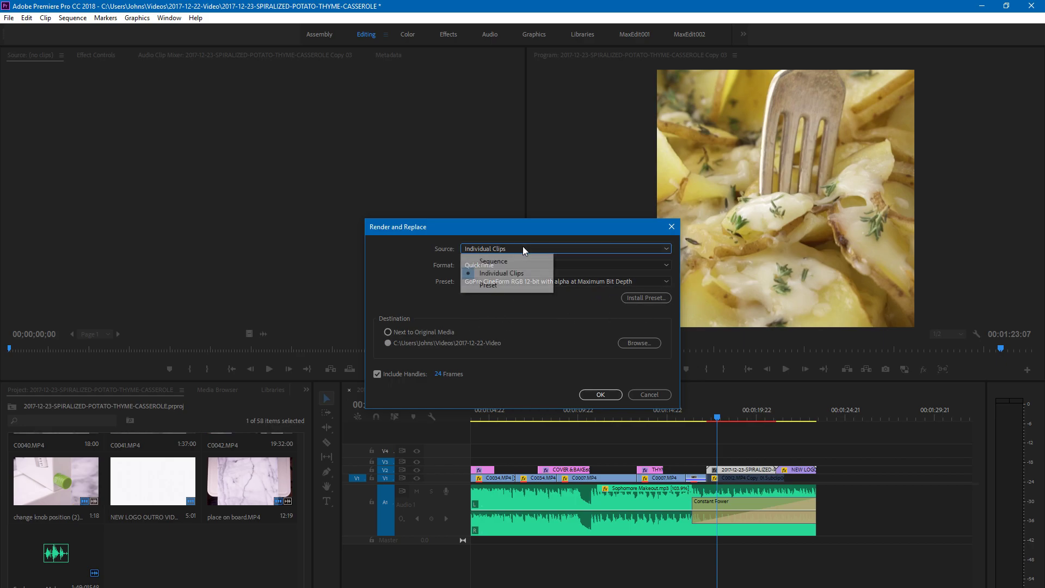